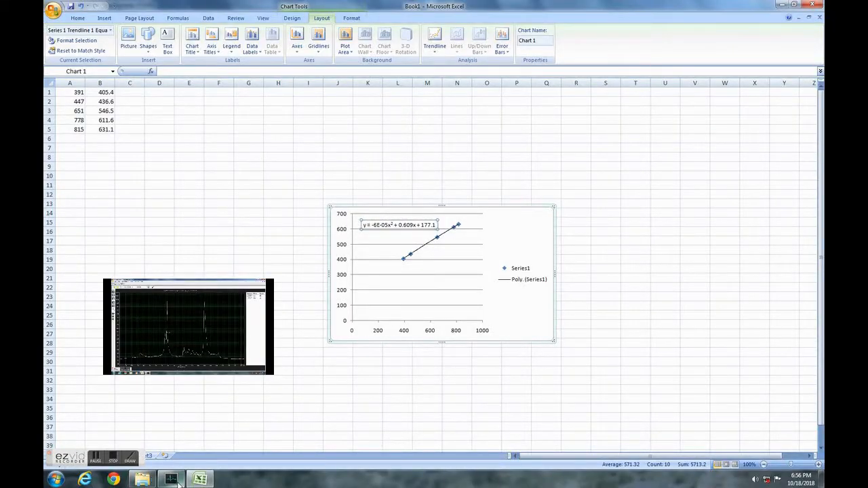
Switch from the Excel calibration chart to the Spectrum Studio window
left_click(171, 479)
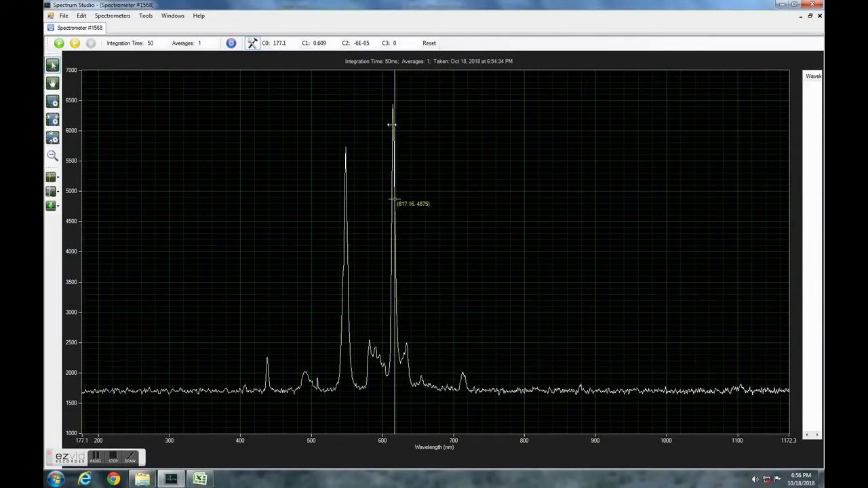
mouse_move(396, 128)
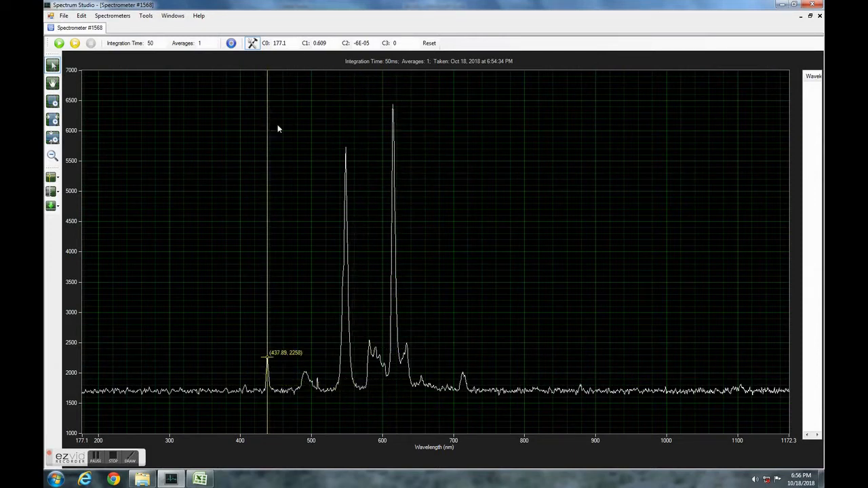
mouse_move(134, 243)
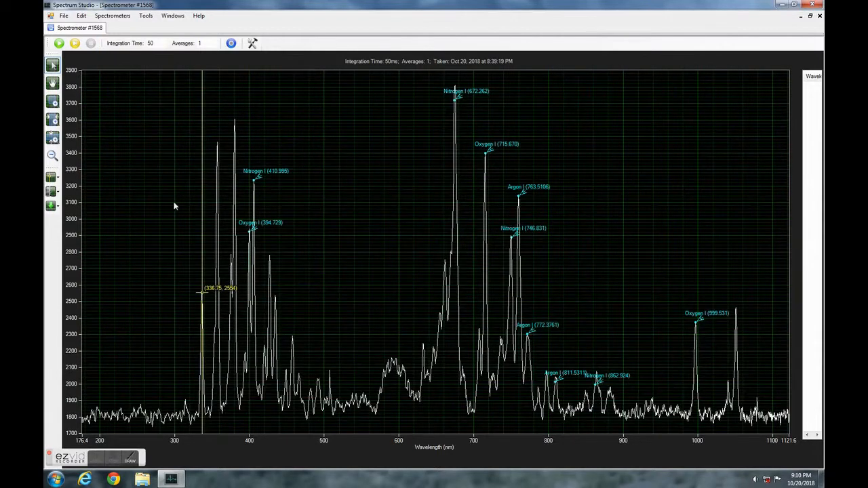
mouse_move(201, 152)
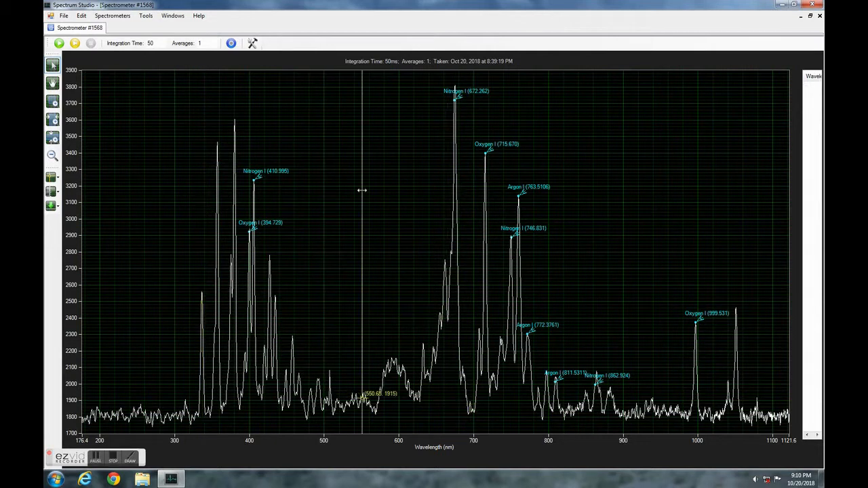
mouse_move(76, 393)
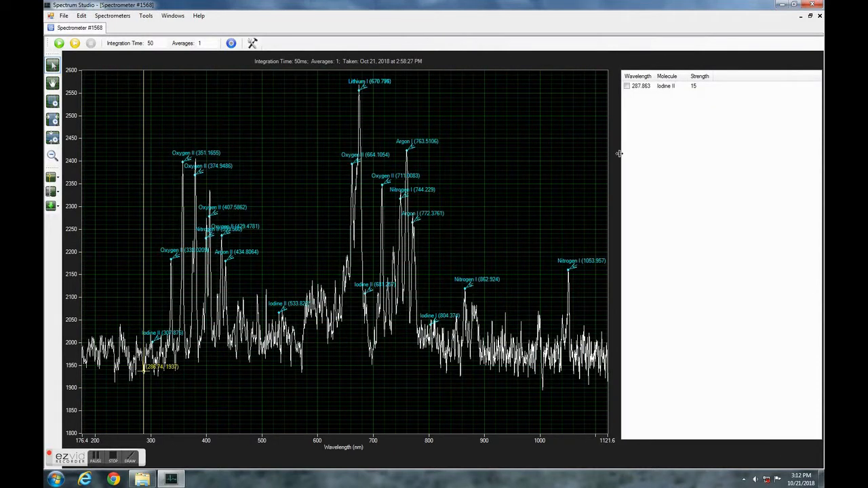
Widen the spectrum graph area by moving the side panel divider right
left_click_drag(619, 154, 704, 157)
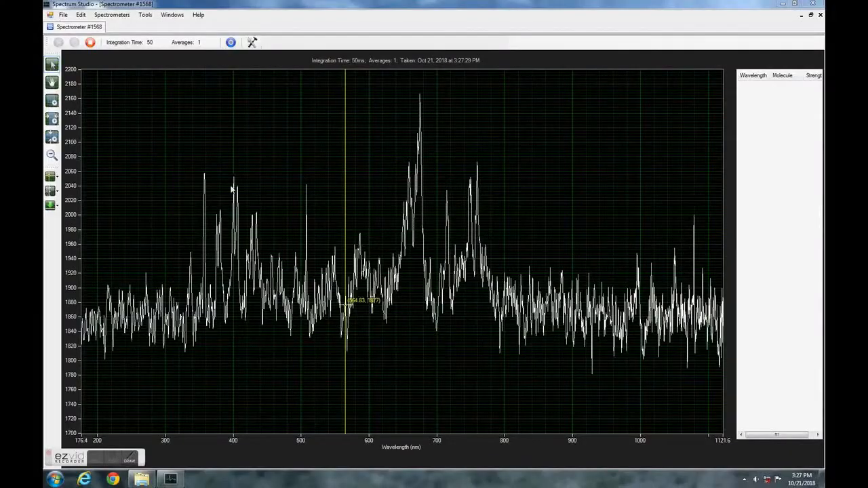
Freeze capture and enable Barium in the Spectral Lines Identifier, confirming with OK
left_click(90, 42)
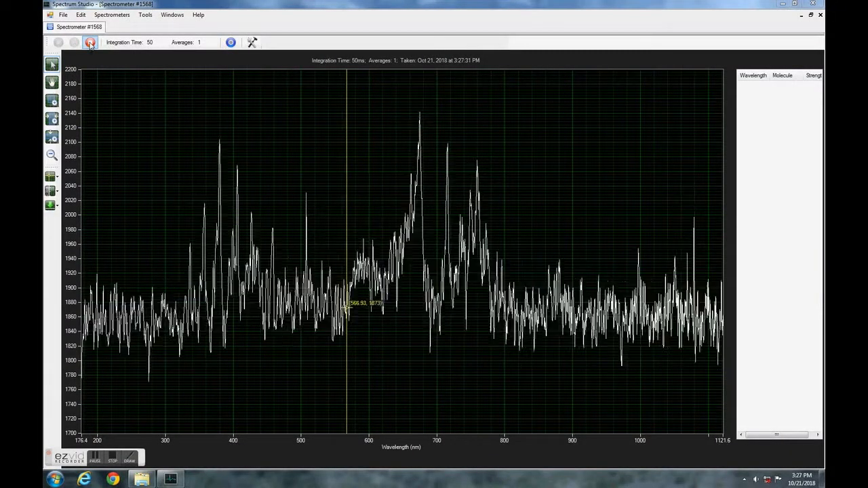
left_click(252, 42)
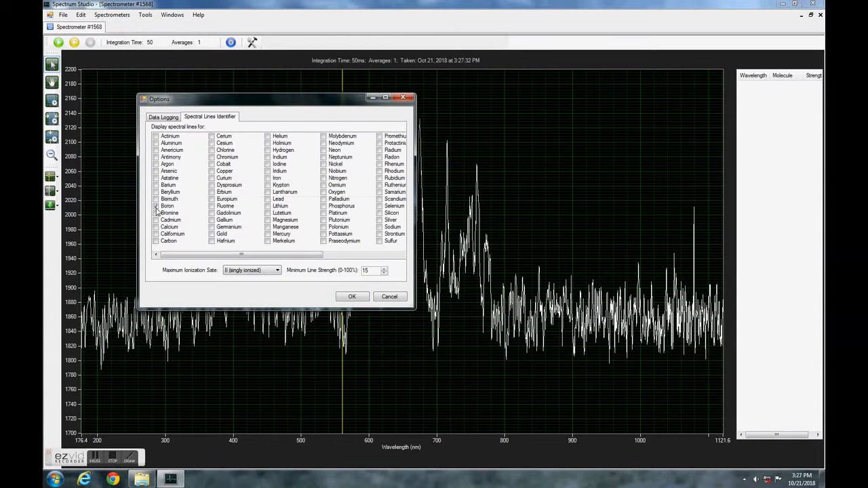
left_click(353, 296)
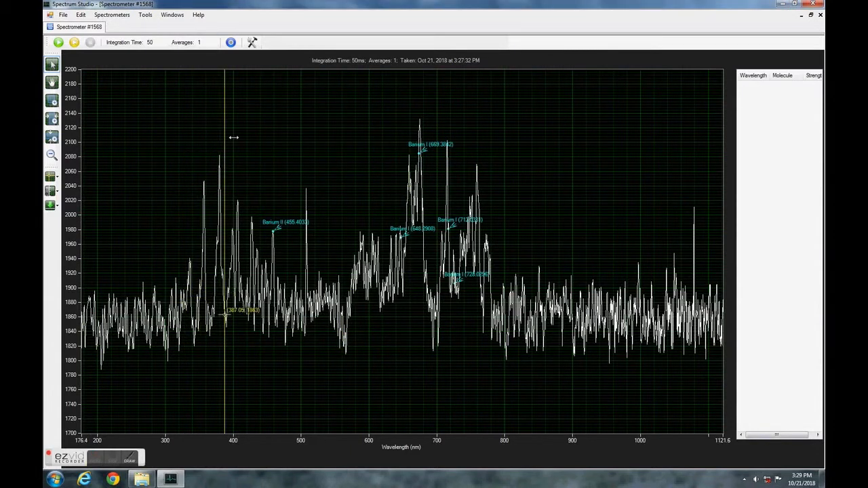
left_click(59, 42)
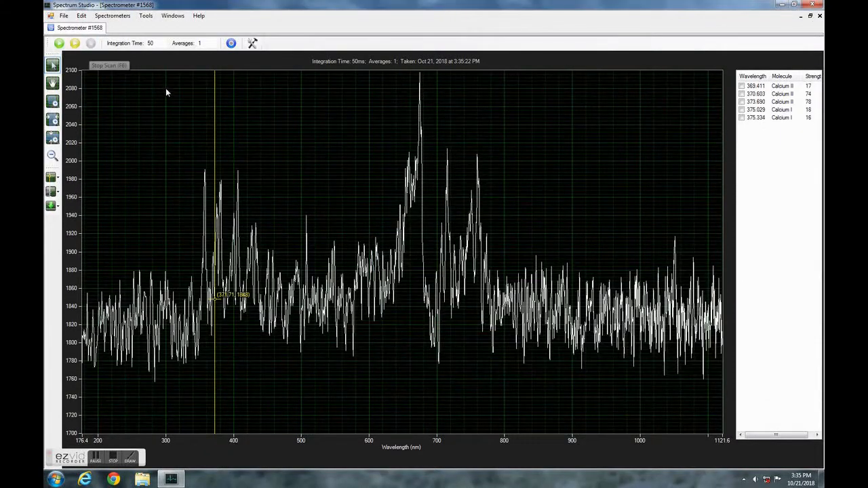